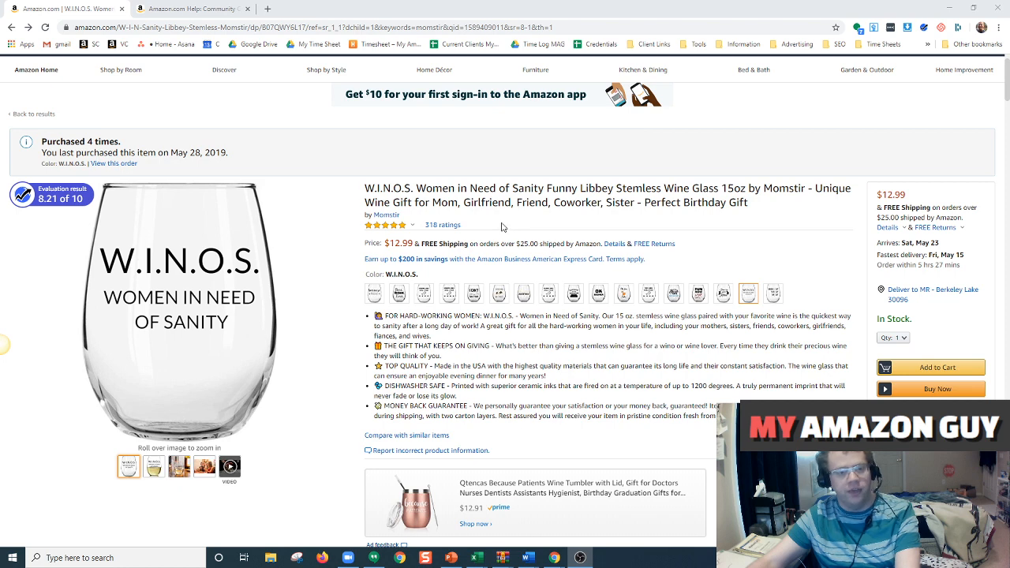
mouse_move(608, 430)
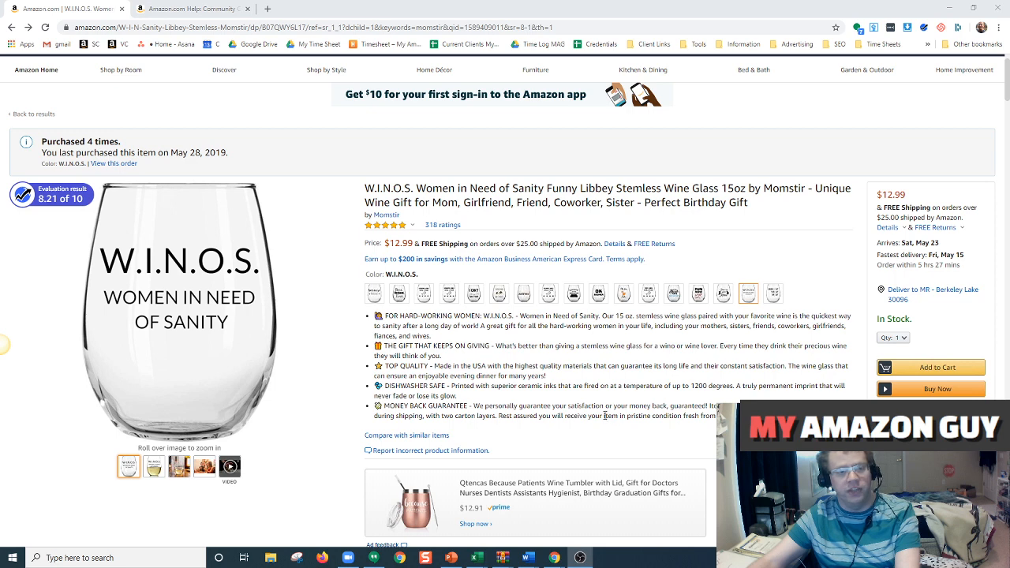
mouse_move(605, 402)
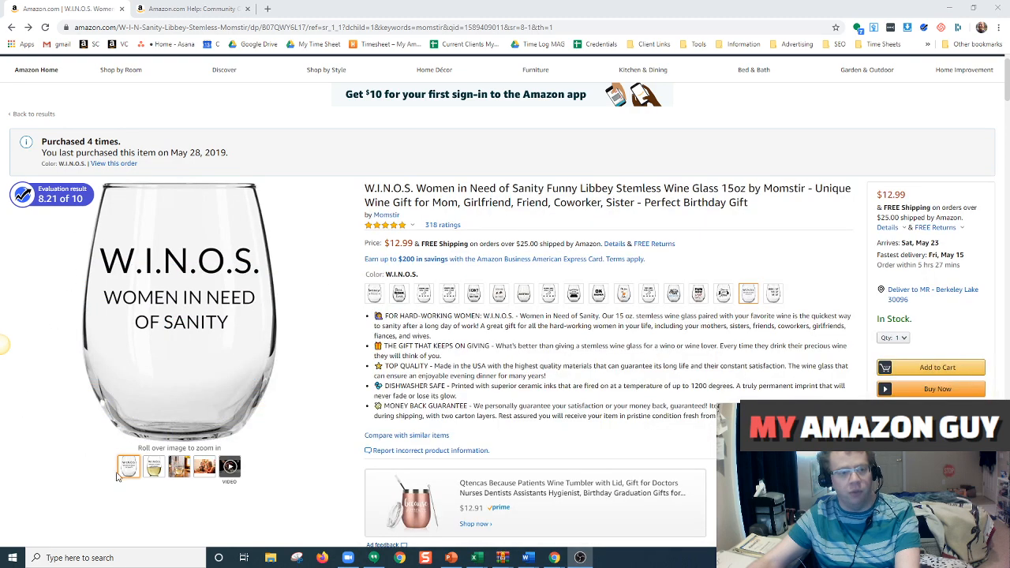
Step: Page through the W.I.N.O.S. gallery images and start the product video
left_click(153, 465)
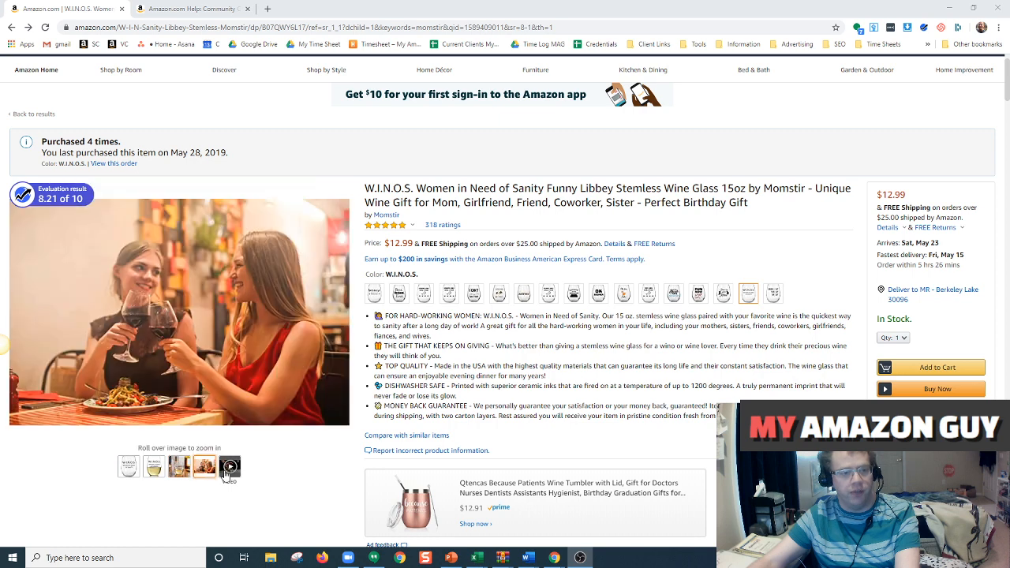
left_click(229, 466)
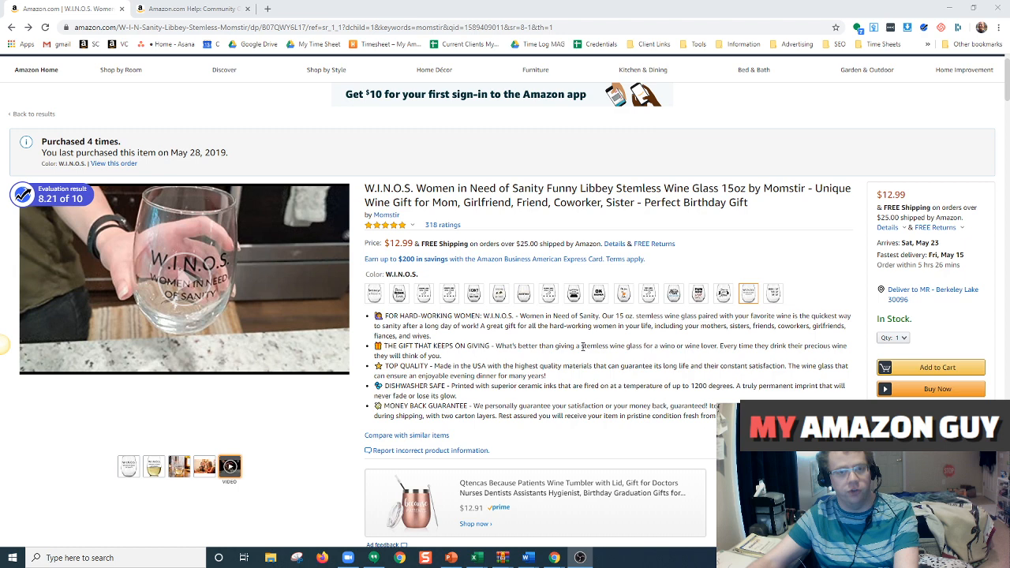
mouse_move(582, 353)
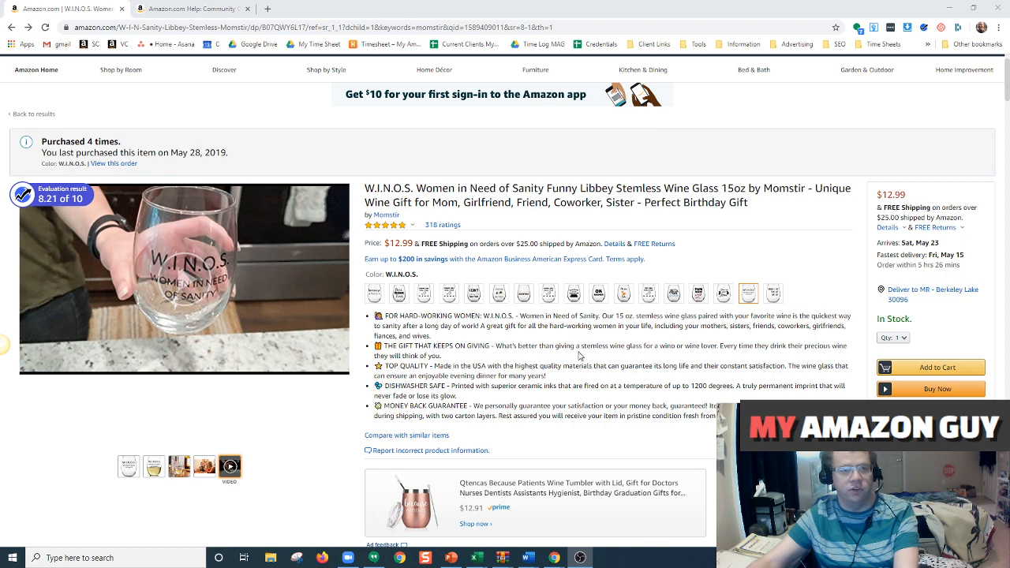
mouse_move(618, 365)
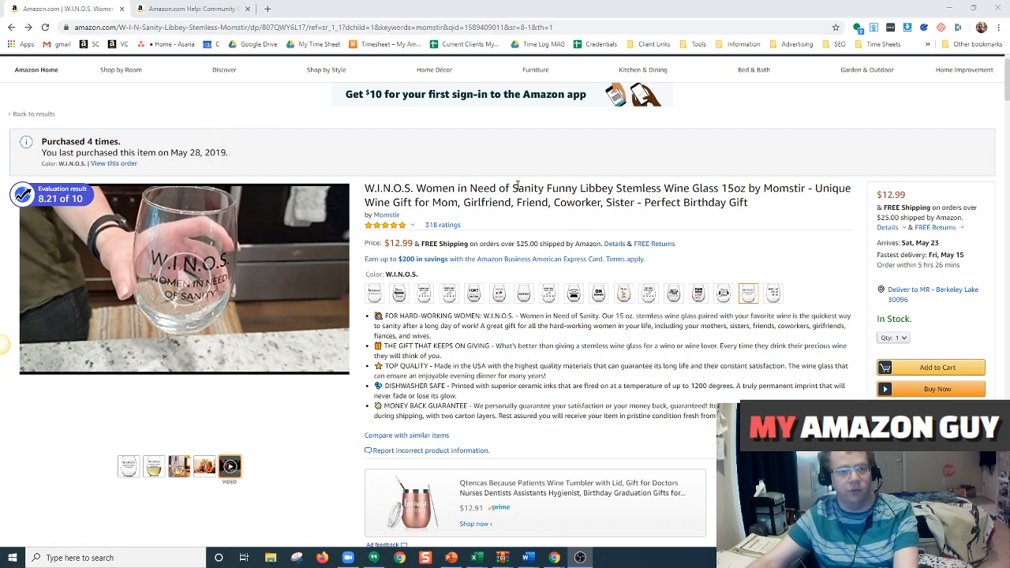
Step: Scroll down to the Videos section and start uploading a video for this glass
scroll("down", 3)
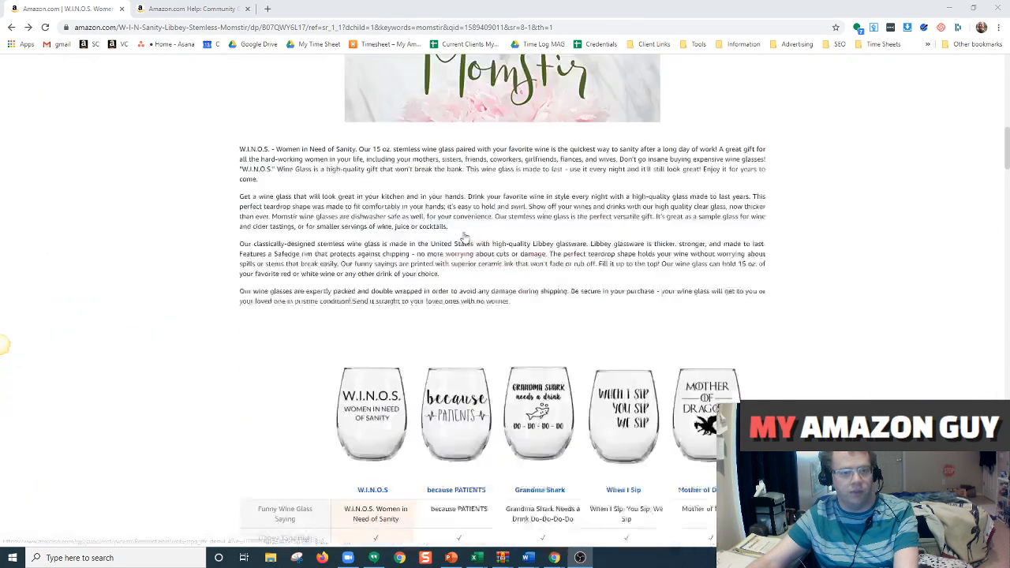
scroll("down", 3)
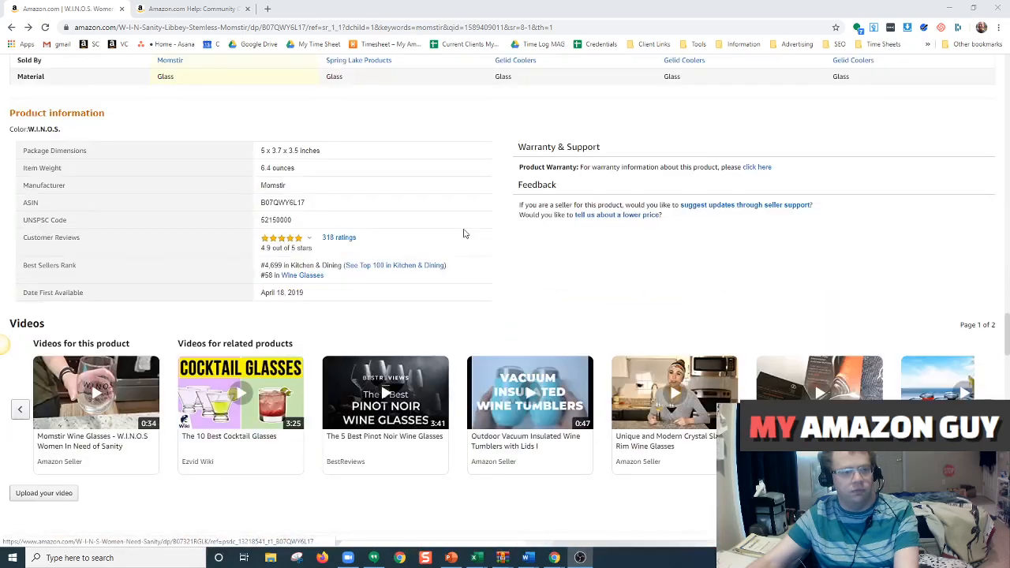
scroll("down", 3)
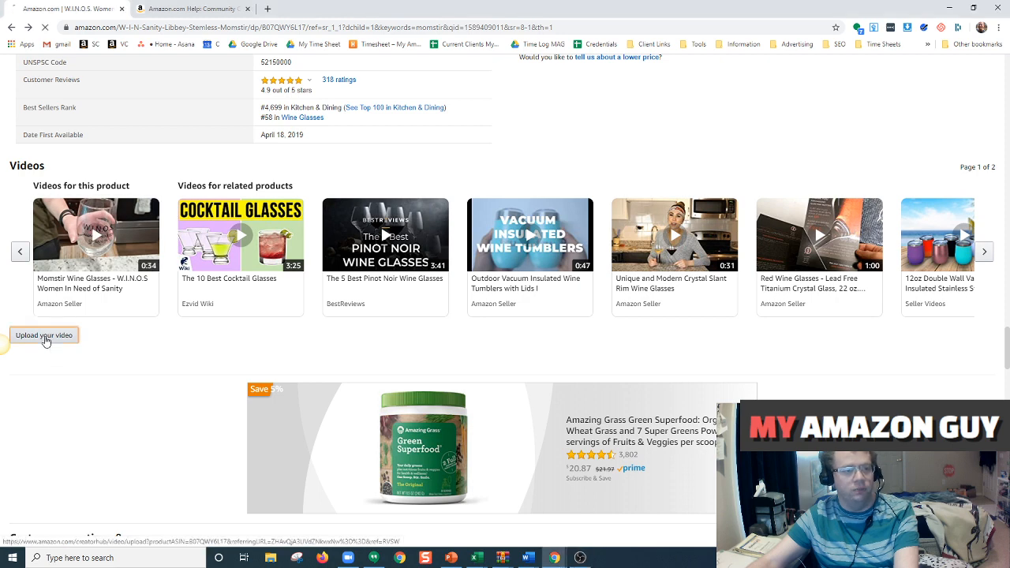
left_click(44, 335)
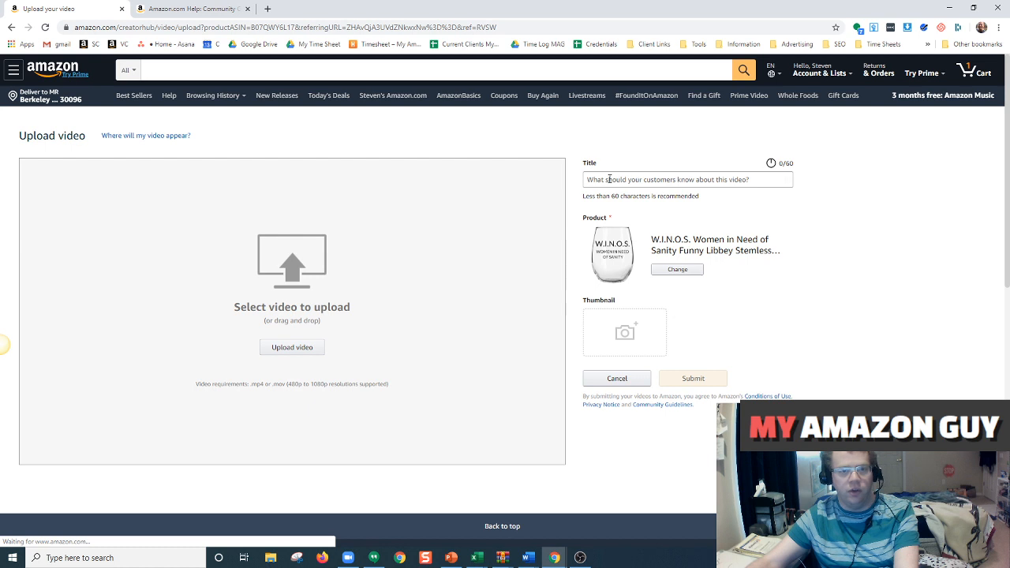
Step: Enter 'WINOS WINE GLASS VIDEO' as the video title
left_click(687, 179)
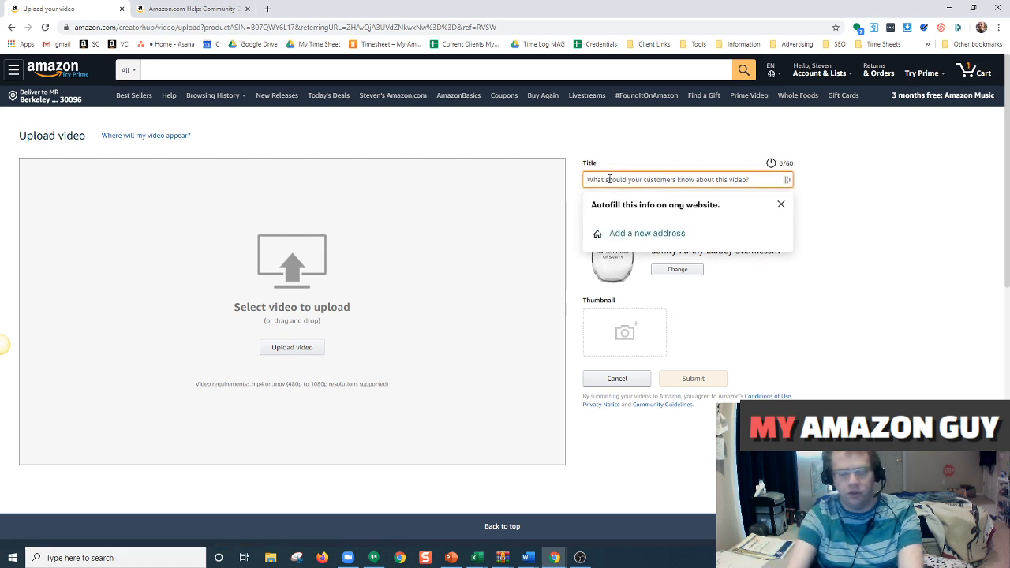
type("WINOS")
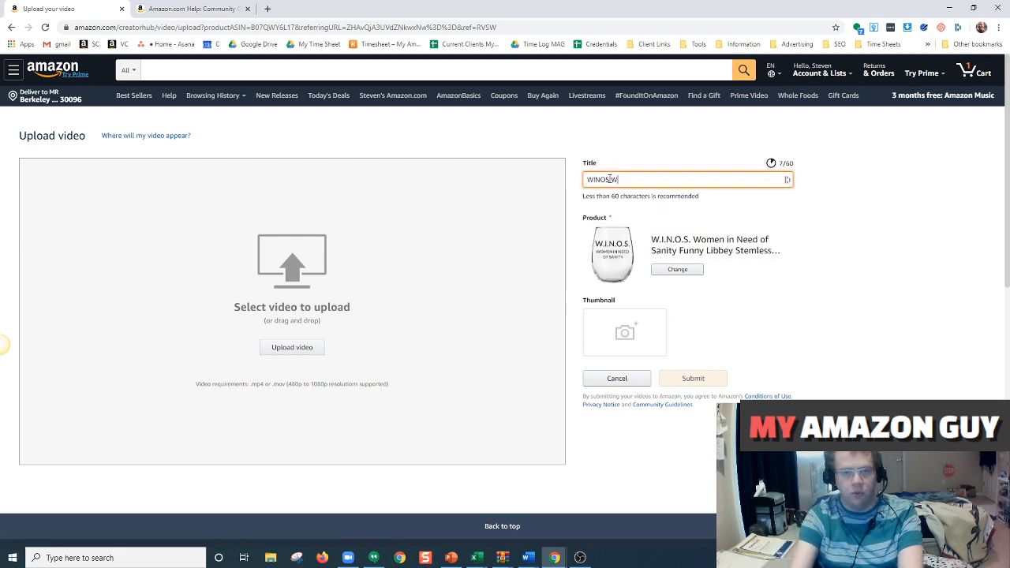
type("WINE GLASS VIDEO")
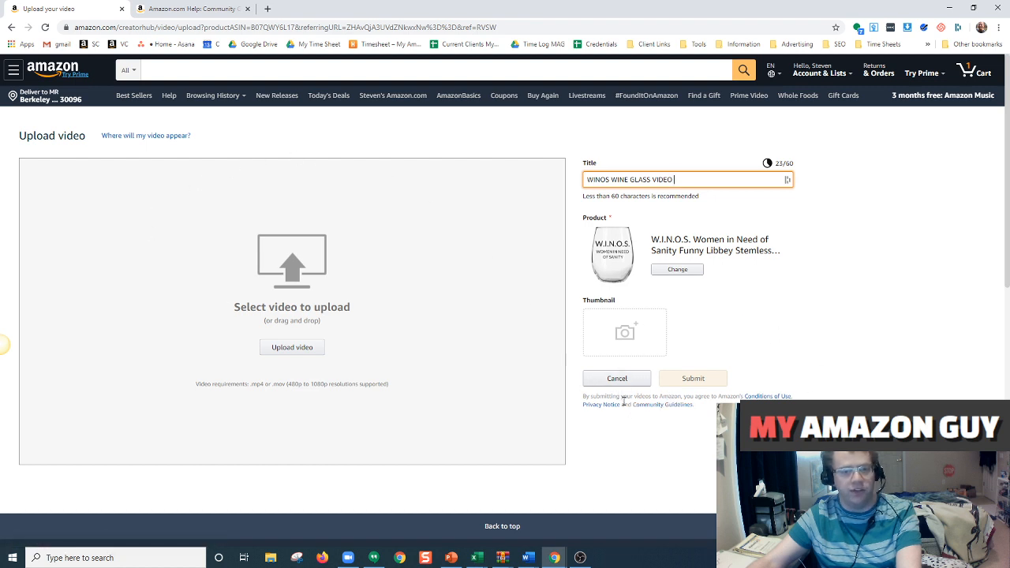
mouse_move(292, 347)
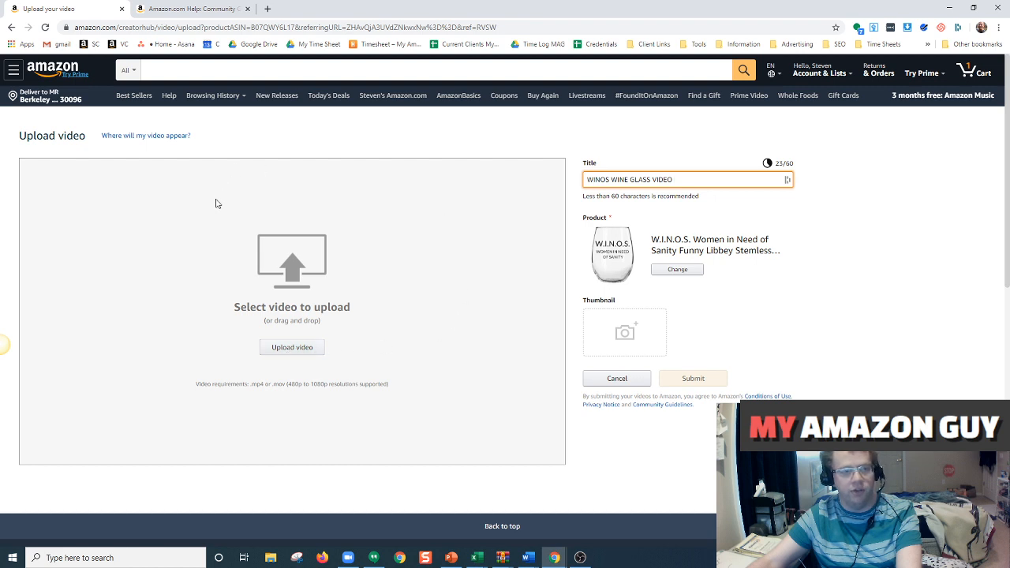
mouse_move(225, 311)
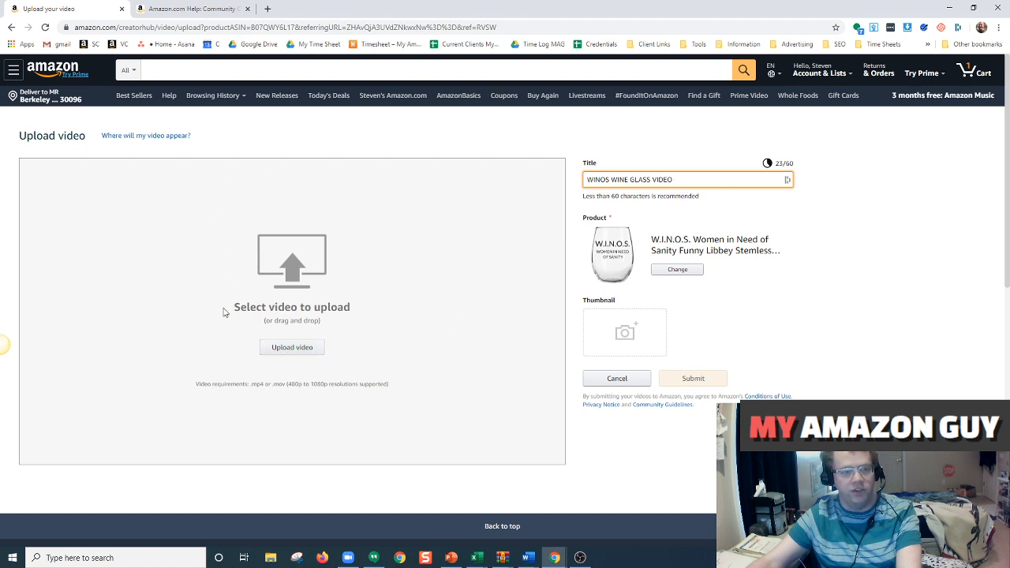
mouse_move(624, 331)
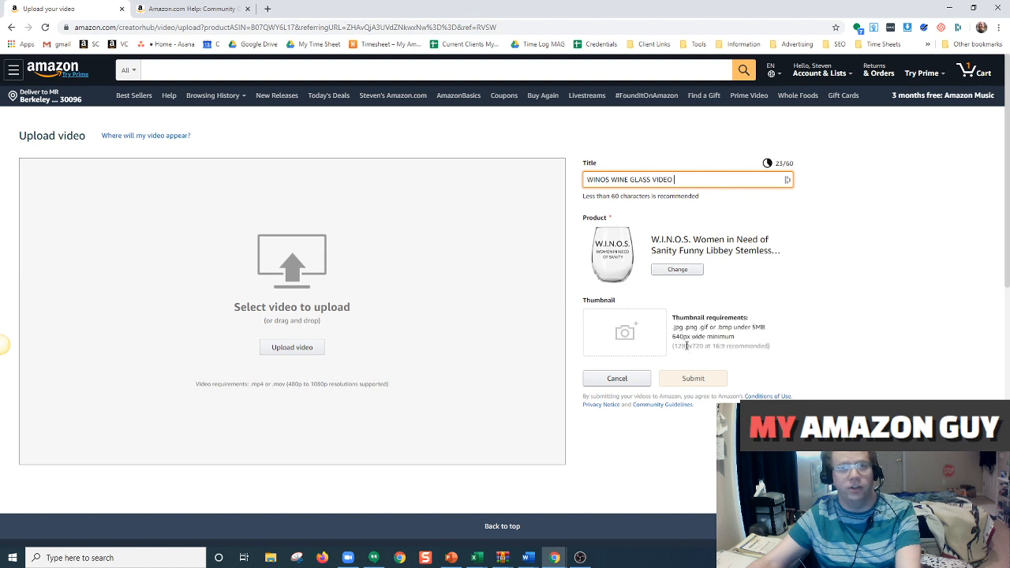
mouse_move(680, 316)
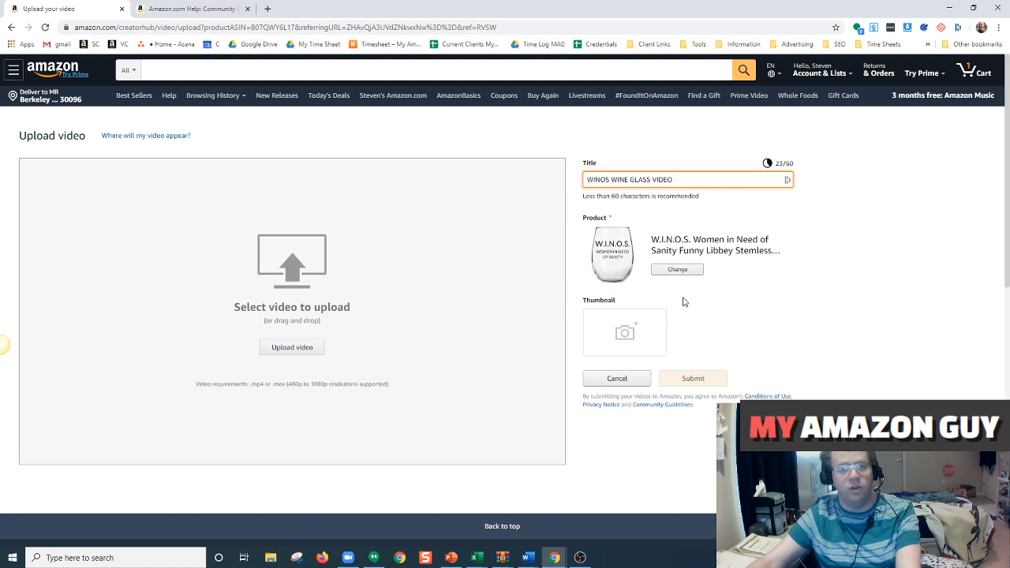
mouse_move(677, 298)
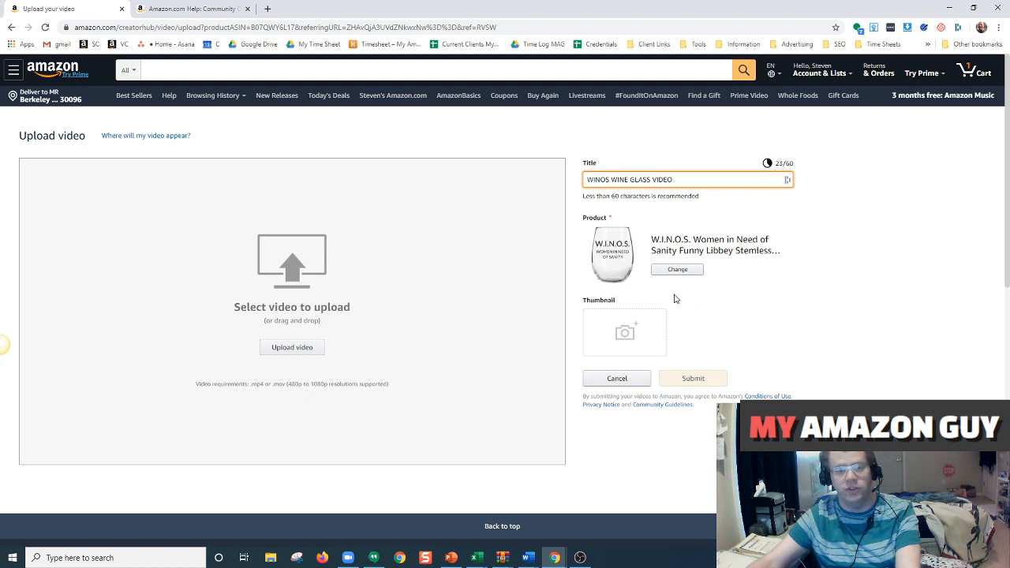
mouse_move(655, 295)
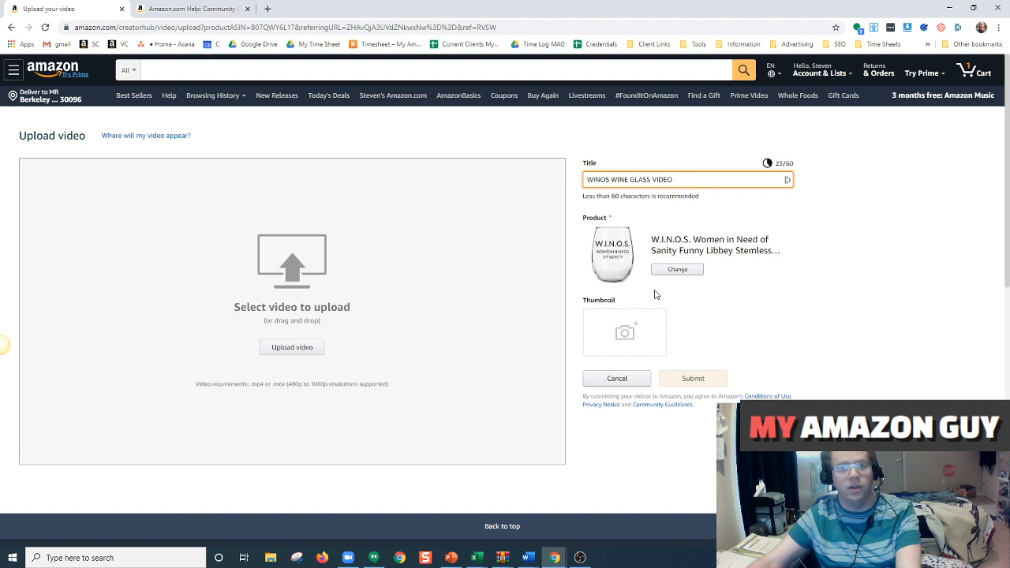